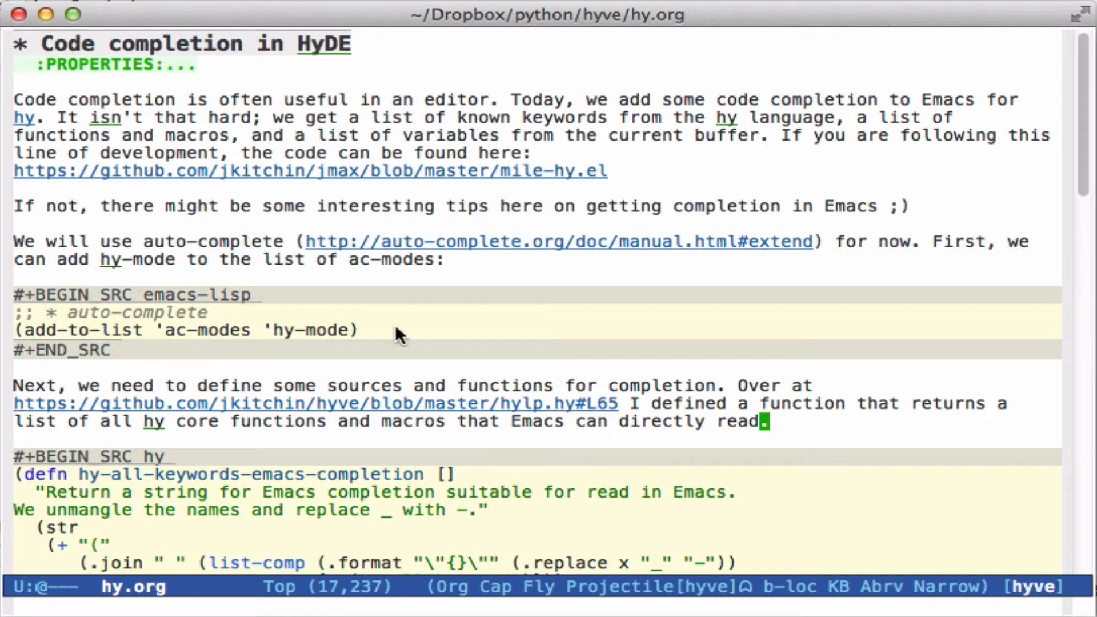
mouse_move(458, 329)
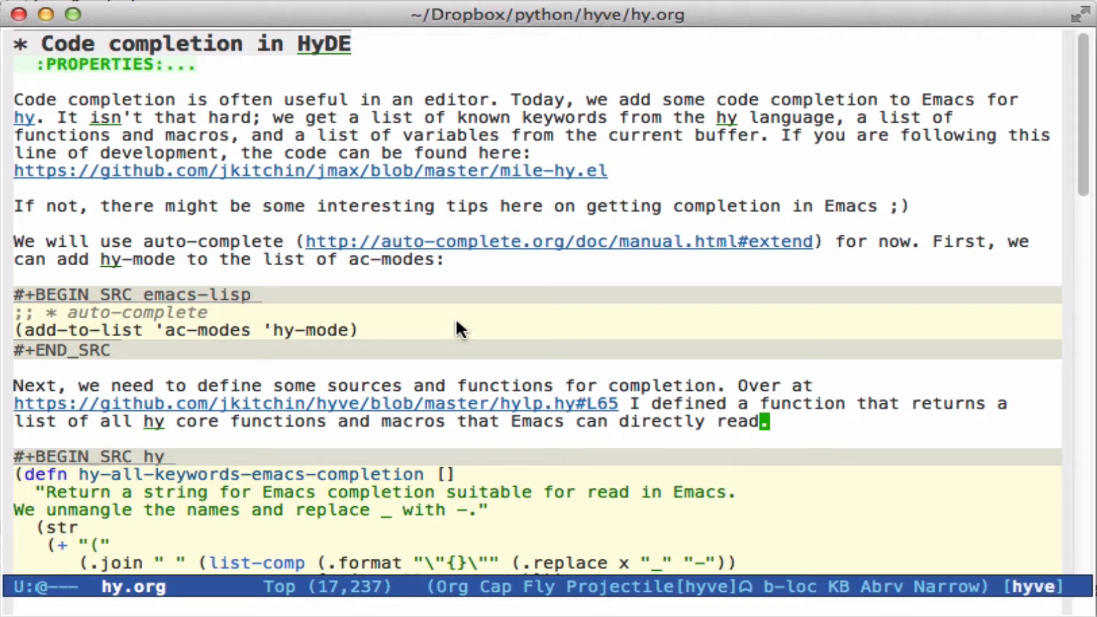
mouse_move(505, 333)
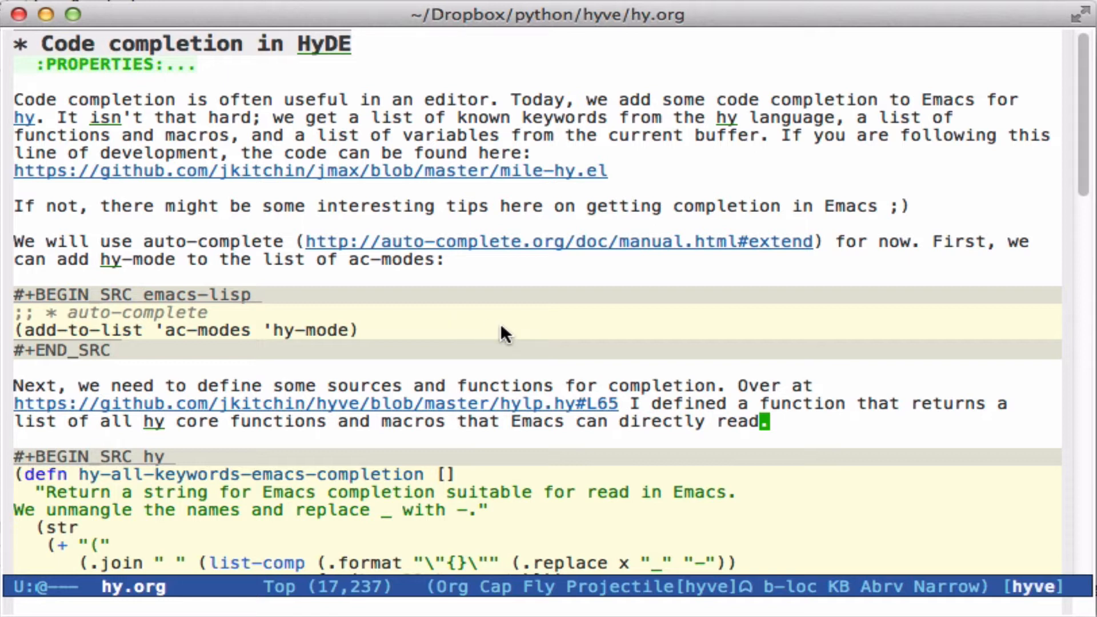
mouse_move(529, 340)
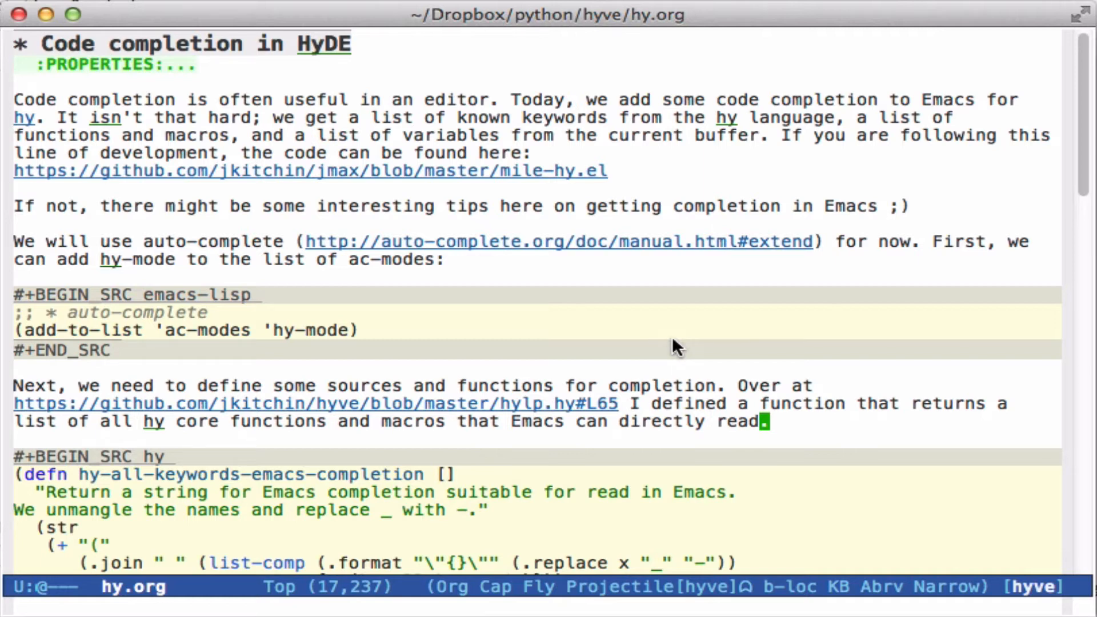
Scroll down until the whole hy-all-keywords-emacs-completion block is visible.
scroll("down", 3)
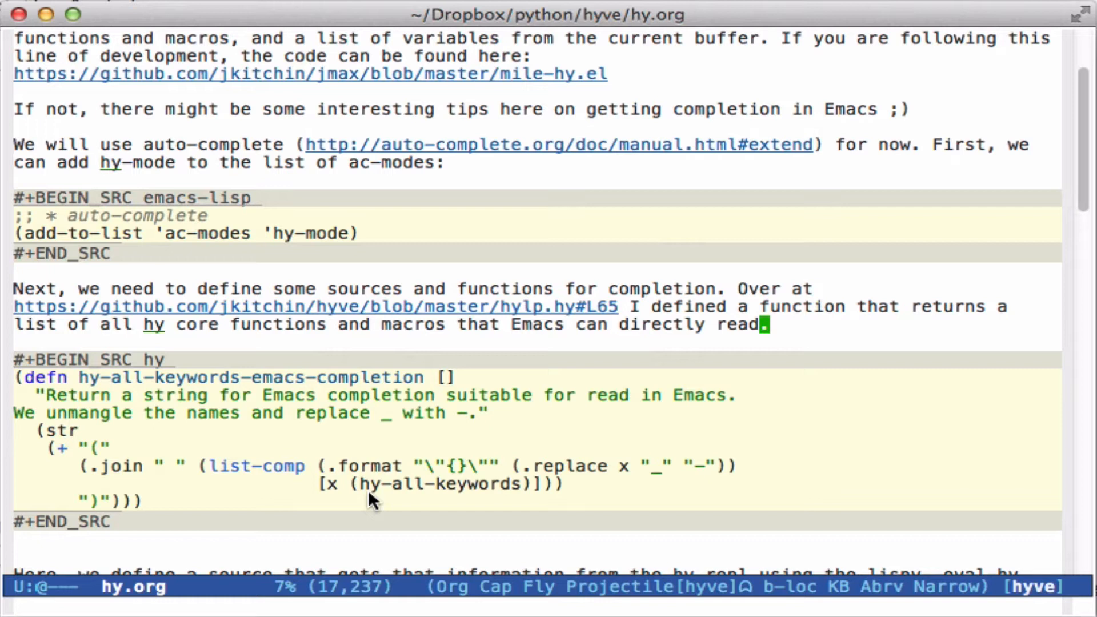
mouse_move(434, 500)
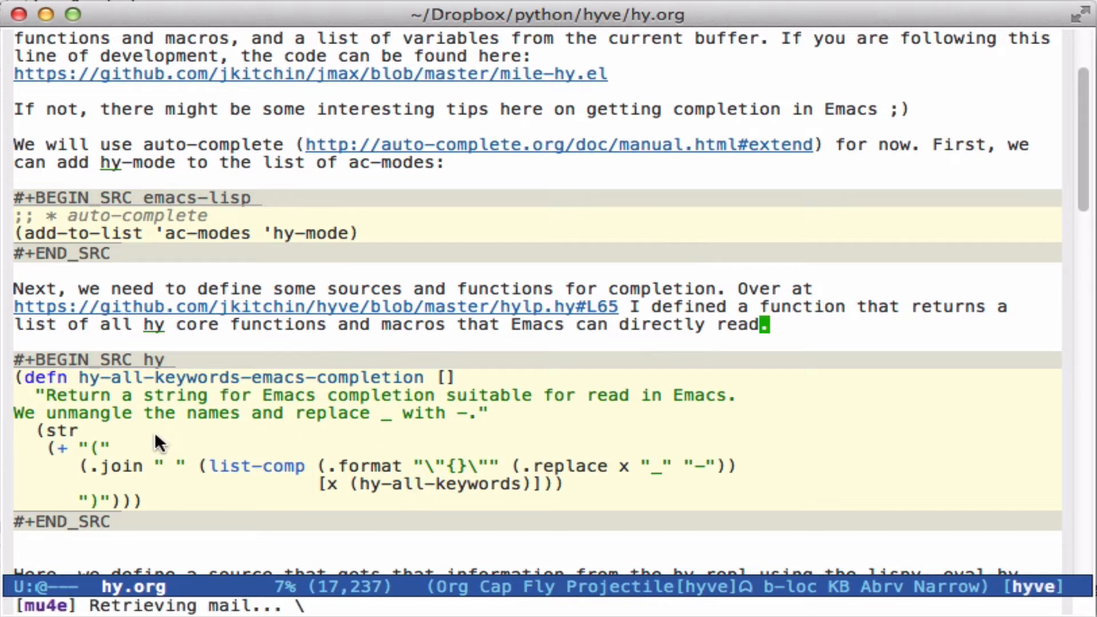
mouse_move(125, 433)
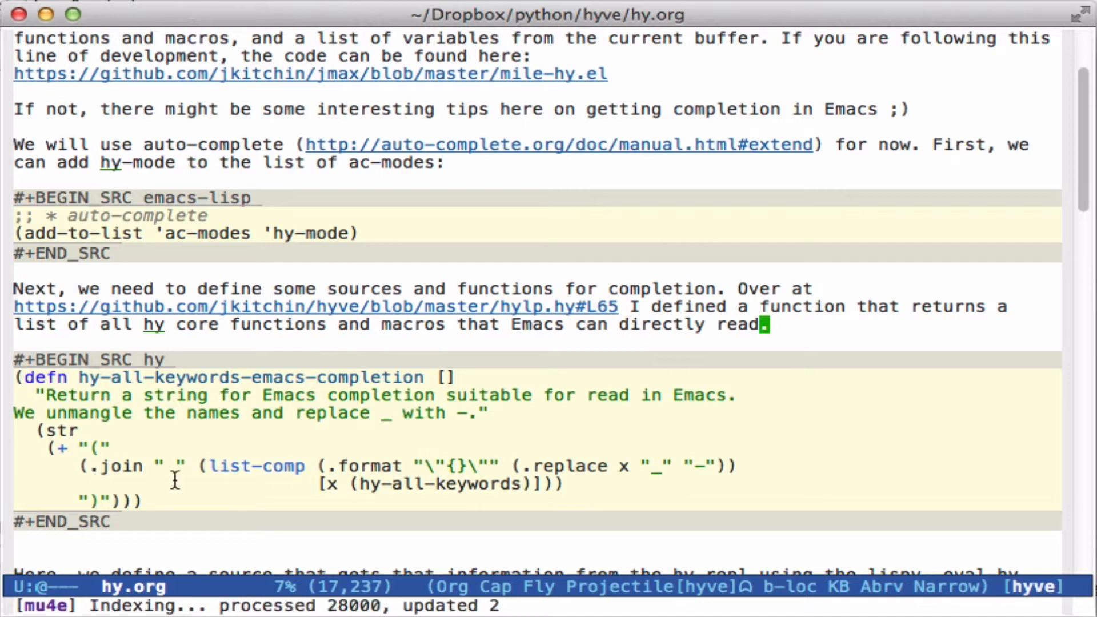
mouse_move(645, 465)
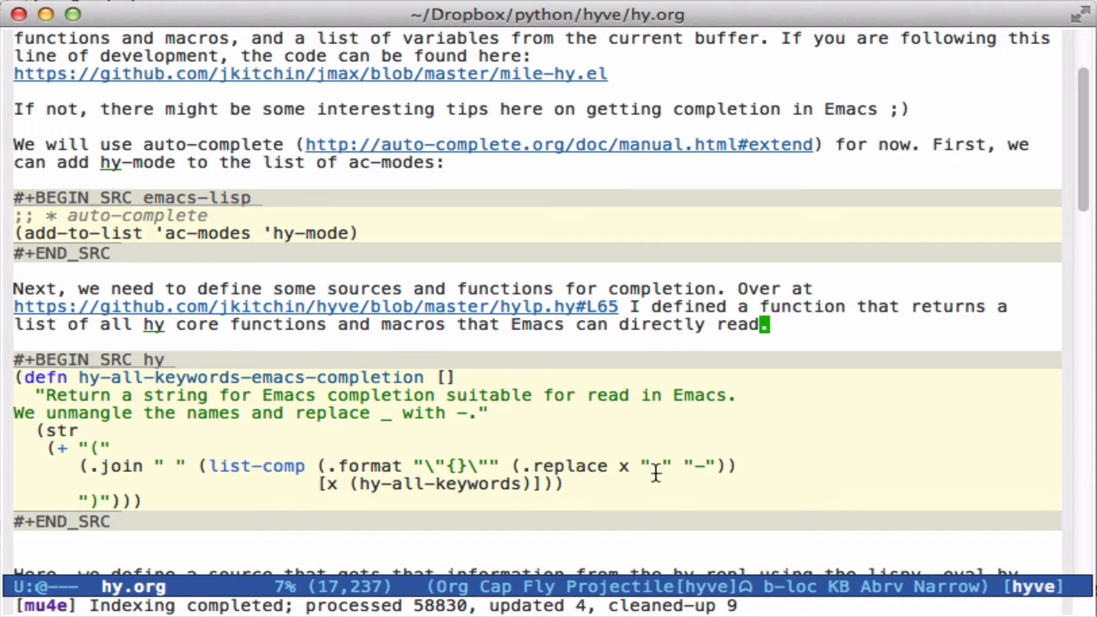
mouse_move(794, 465)
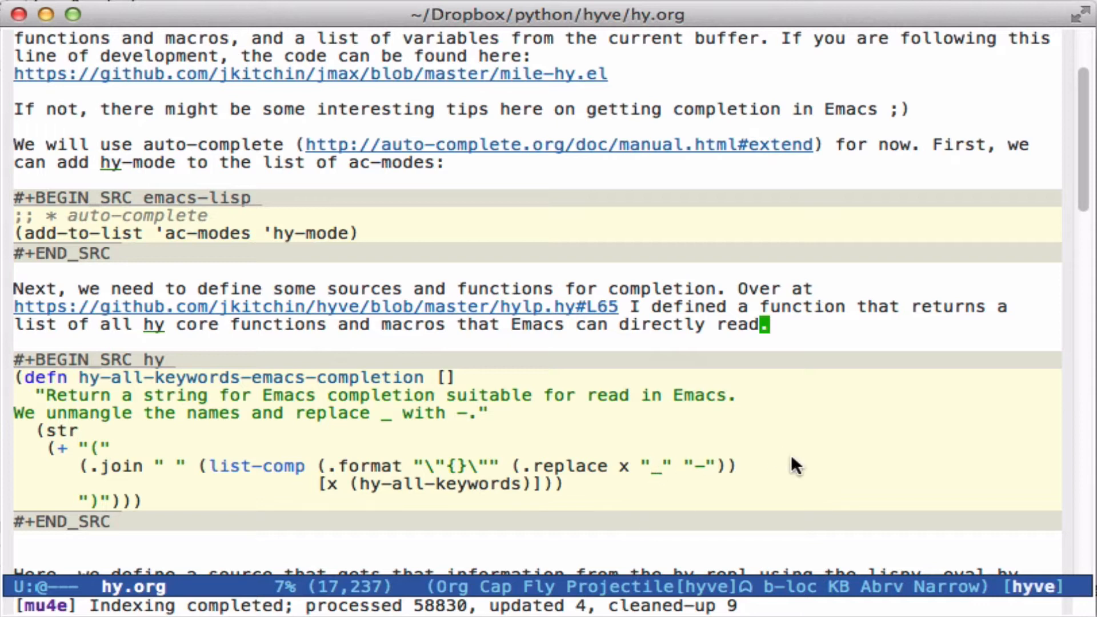
mouse_move(764, 429)
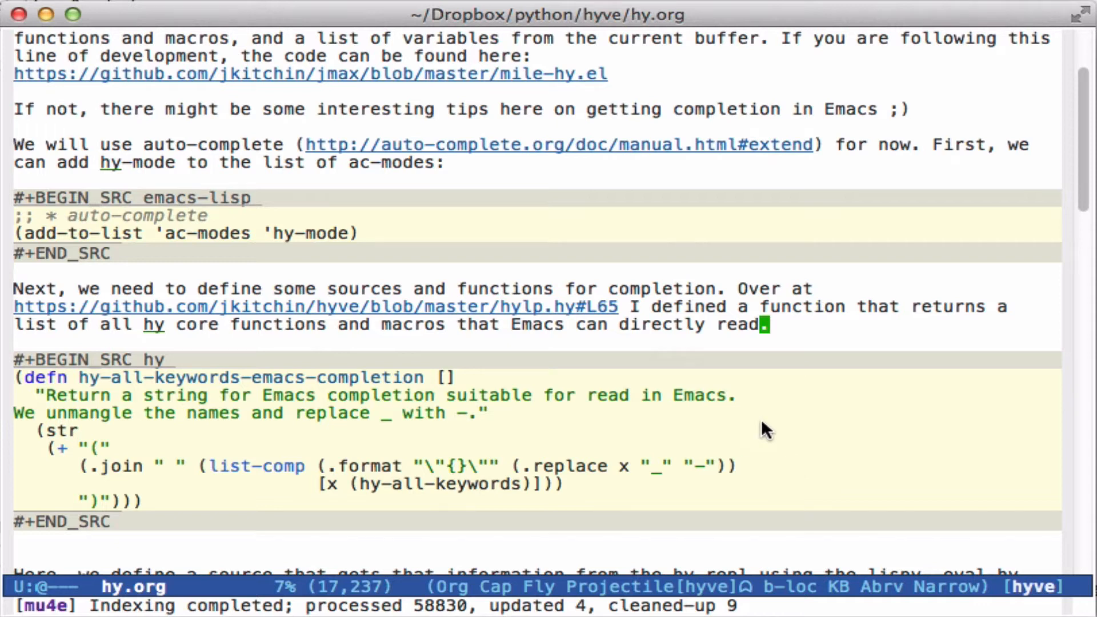
mouse_move(759, 428)
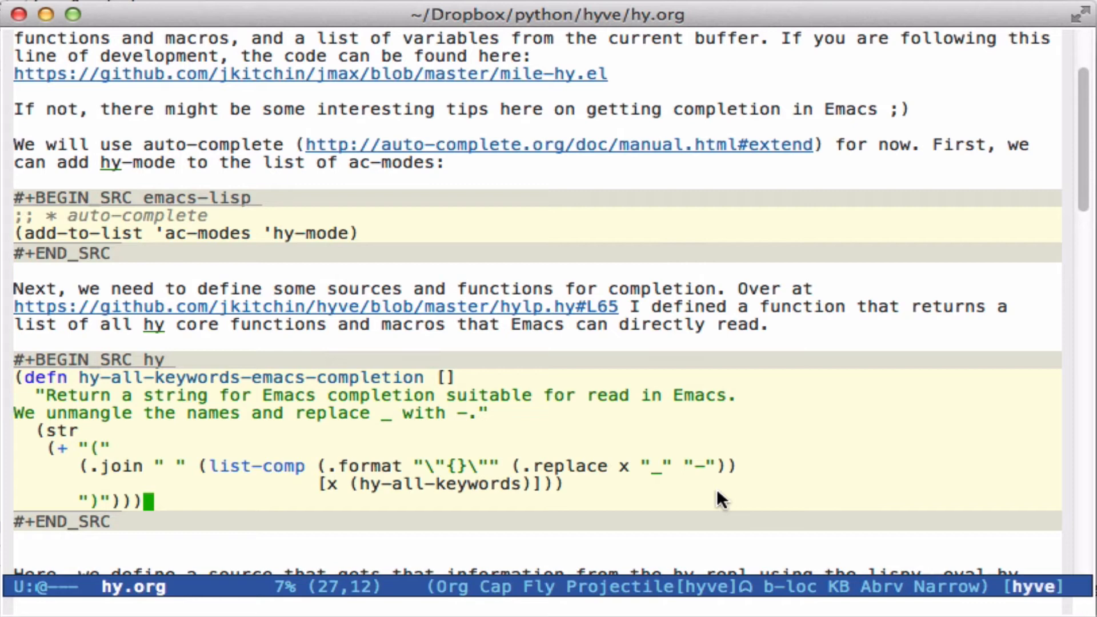
Scroll to the ac-source-hy-keywords definition and place point in the buffer defns/macros paragraph.
scroll("down", 3)
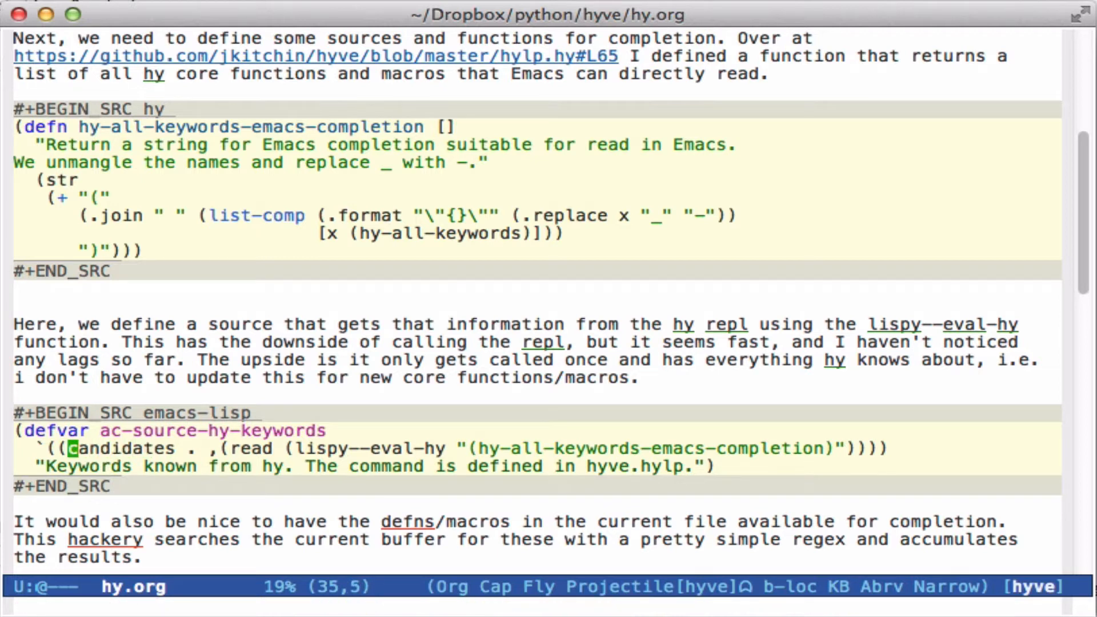
mouse_move(595, 507)
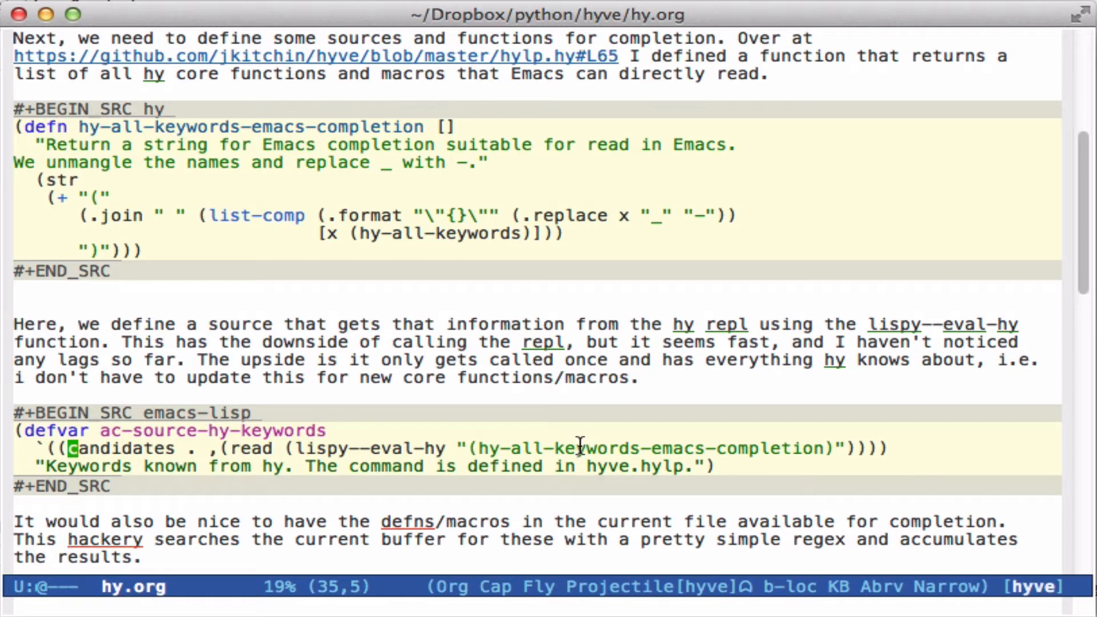
mouse_move(294, 448)
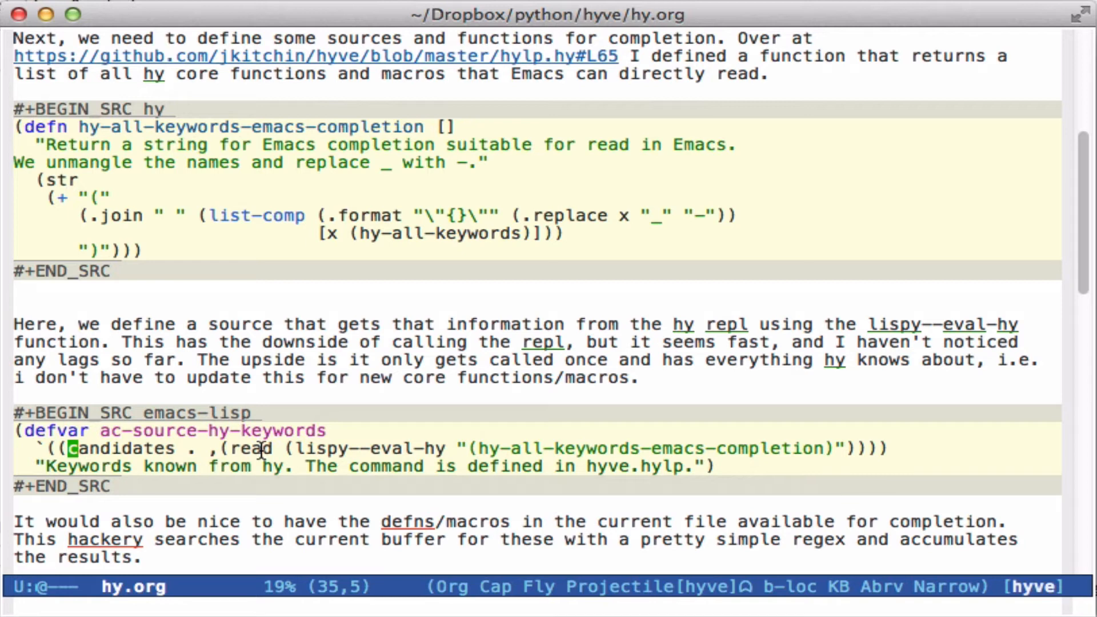
left_click(72, 521)
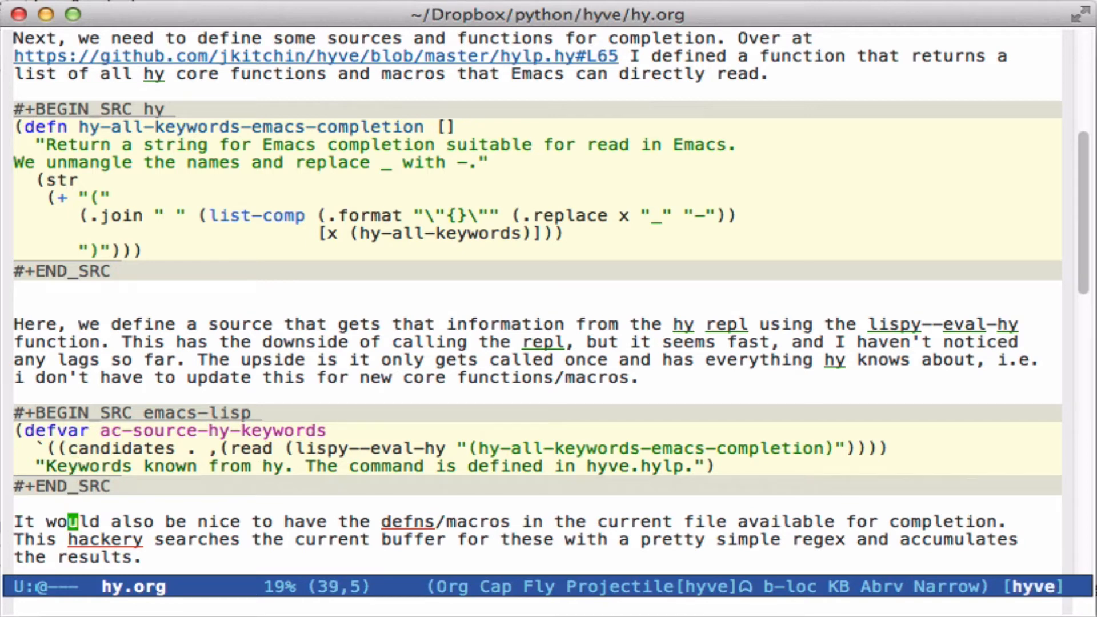
scroll("down", 3)
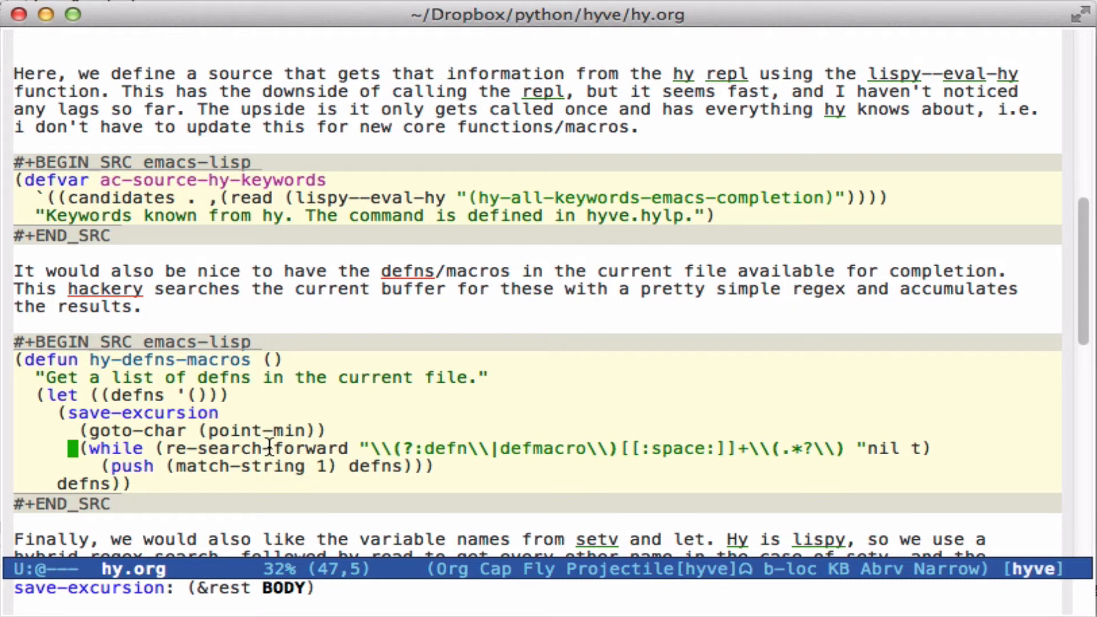
mouse_move(818, 443)
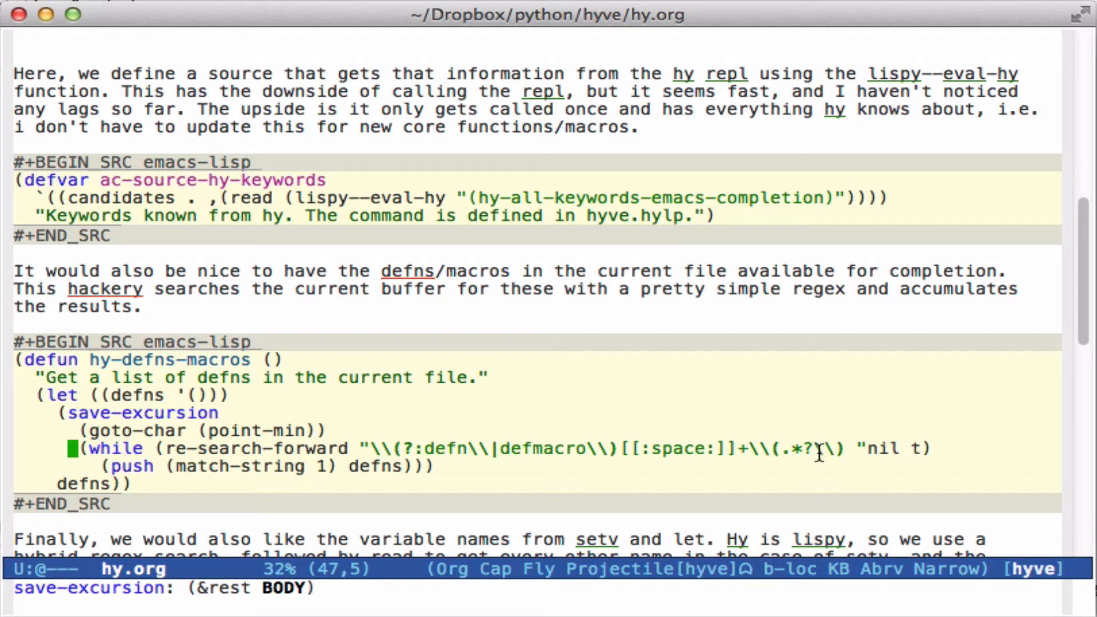
mouse_move(668, 449)
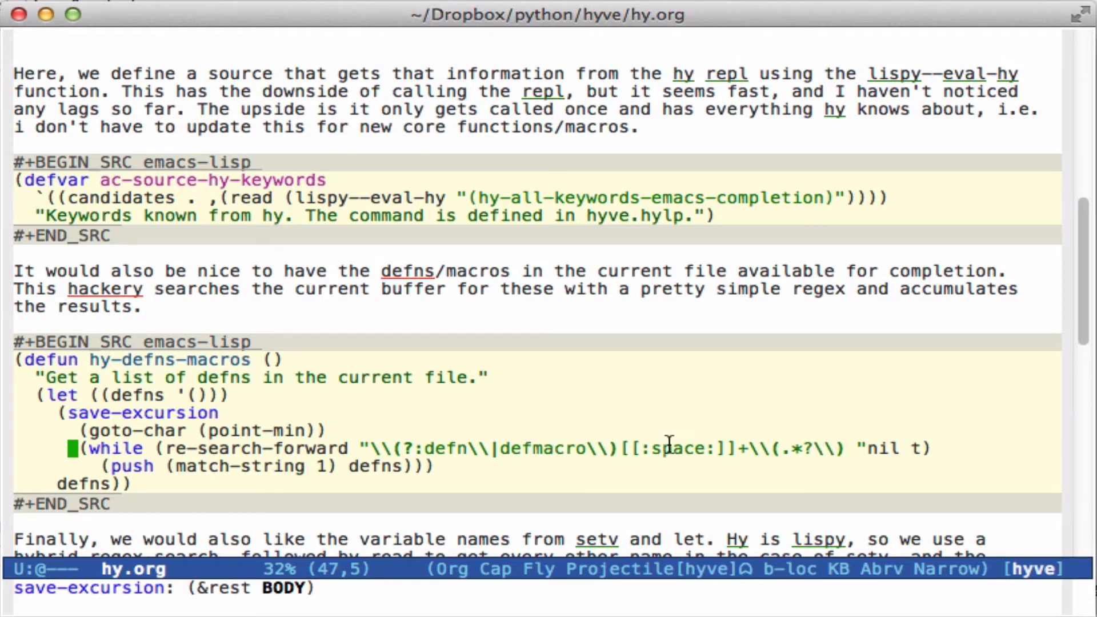
mouse_move(836, 448)
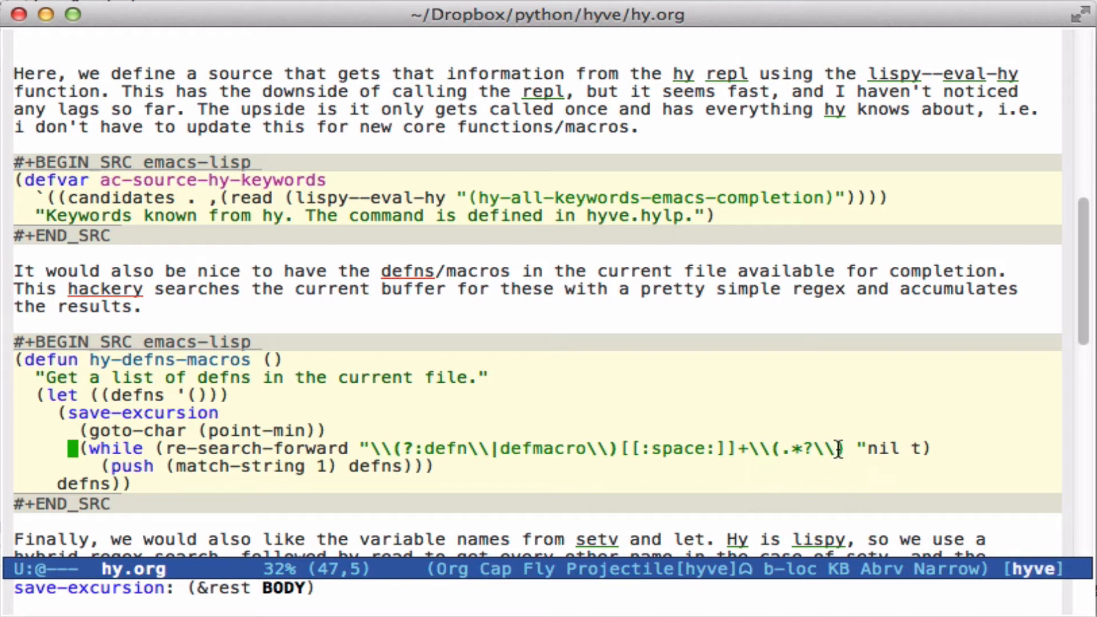
mouse_move(846, 449)
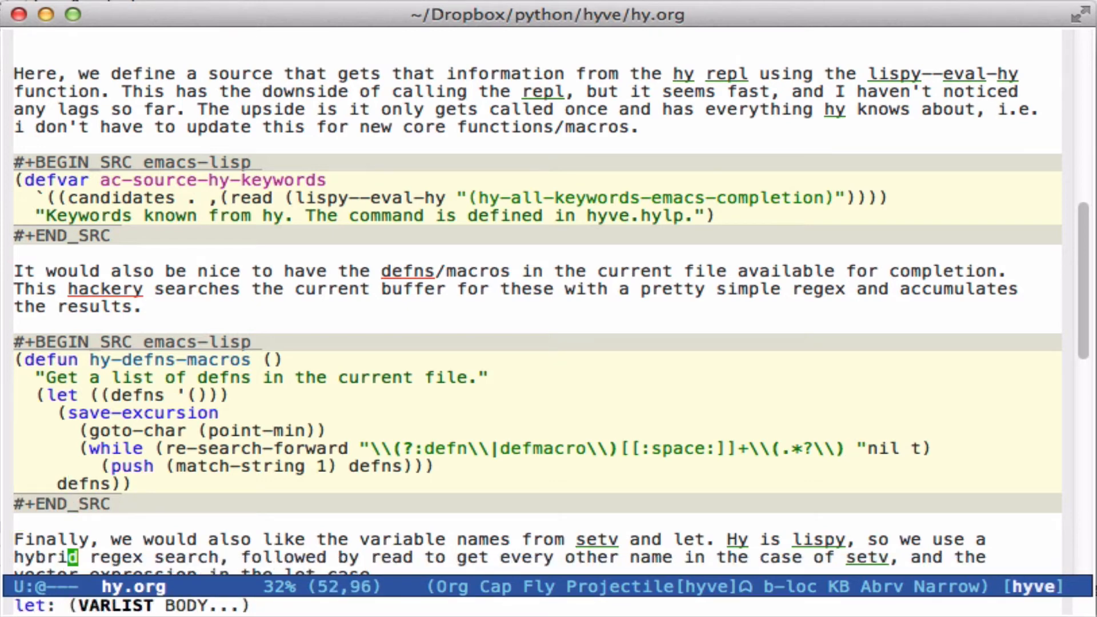
Scroll through the hy-variables function, placing point at its setv search loop.
scroll("down", 3)
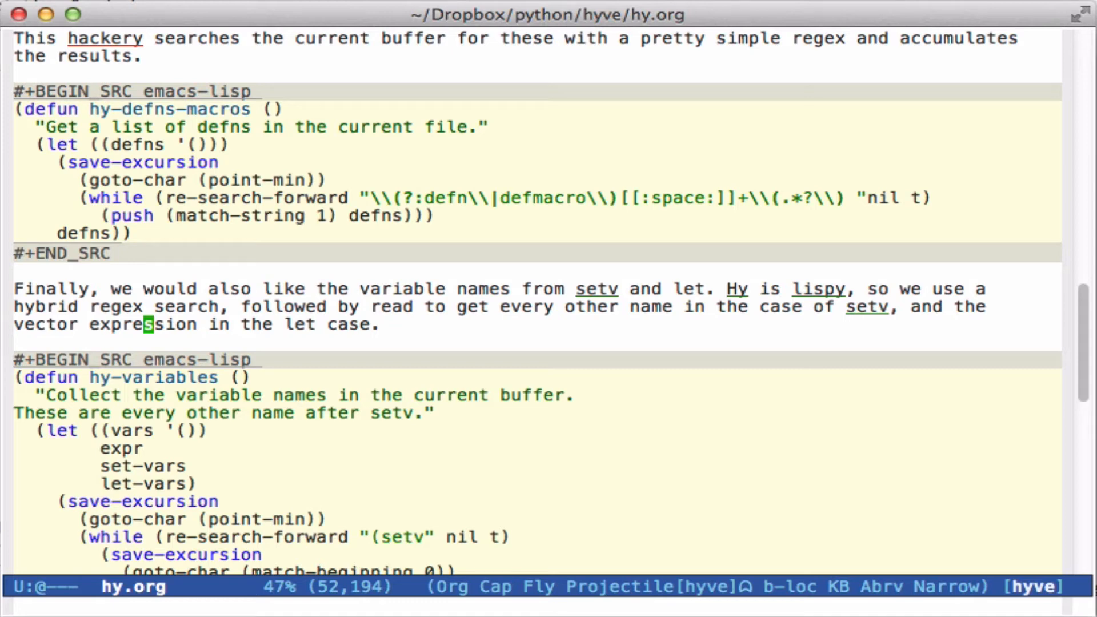
left_click(70, 537)
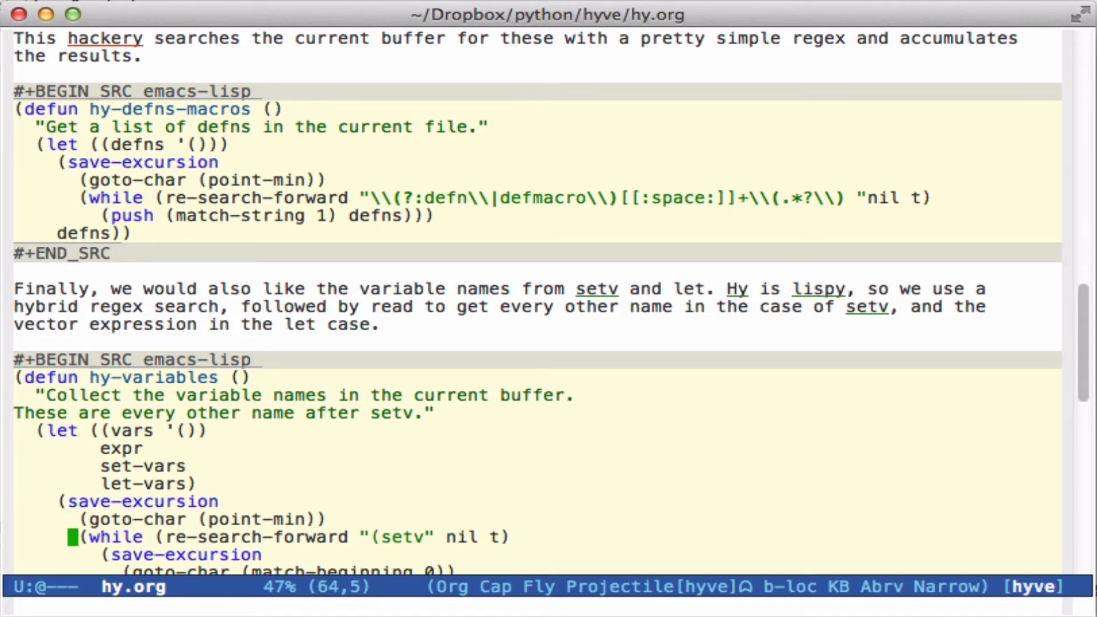
scroll("down", 3)
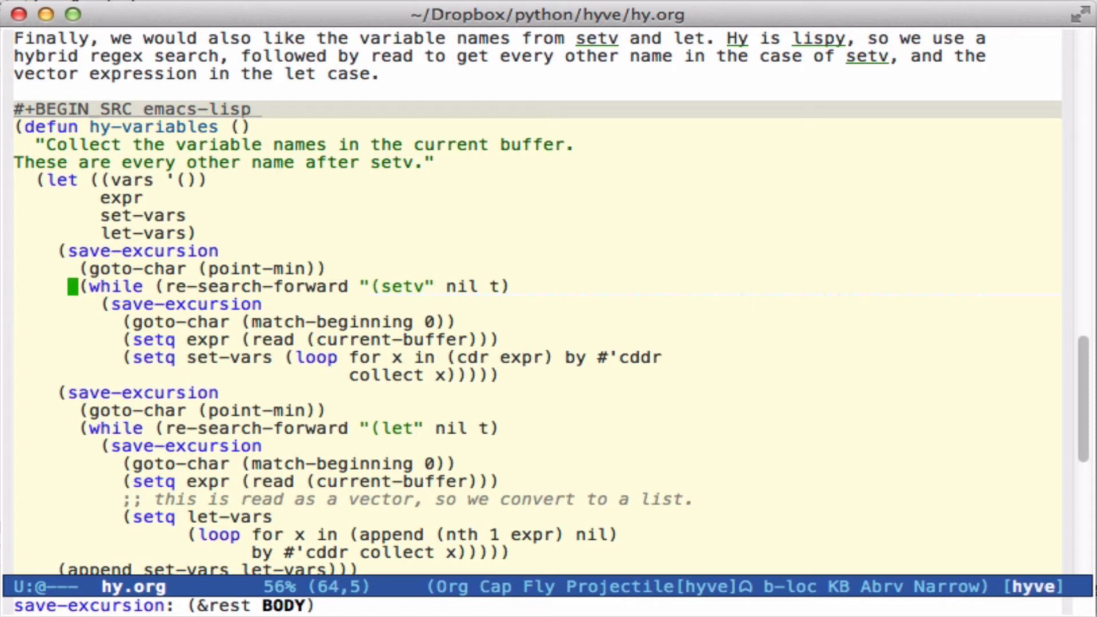
mouse_move(381, 324)
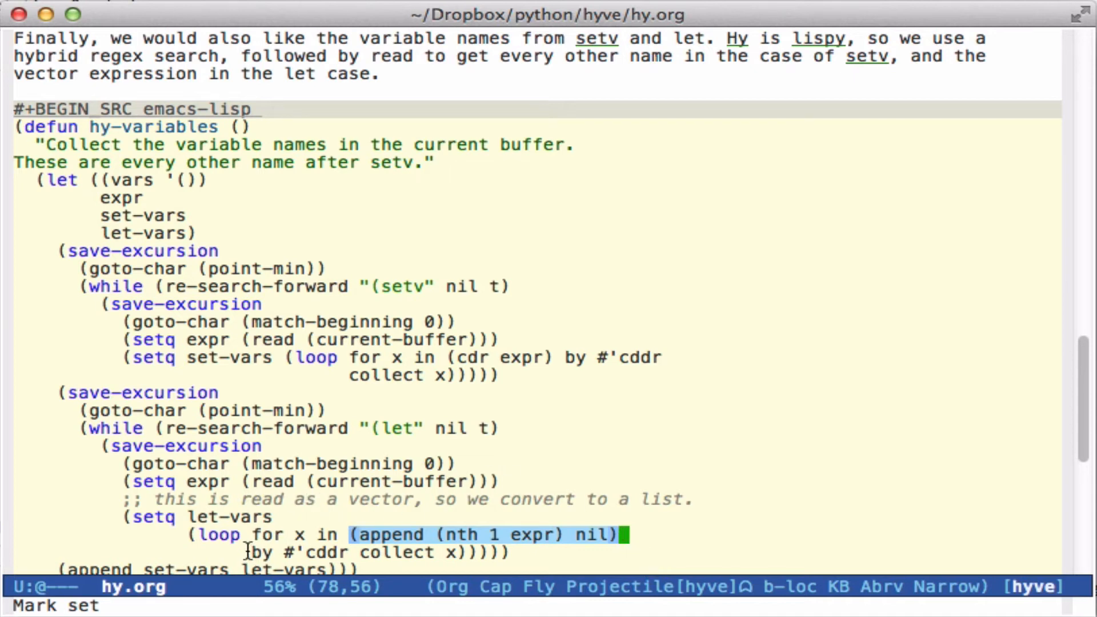
mouse_move(265, 532)
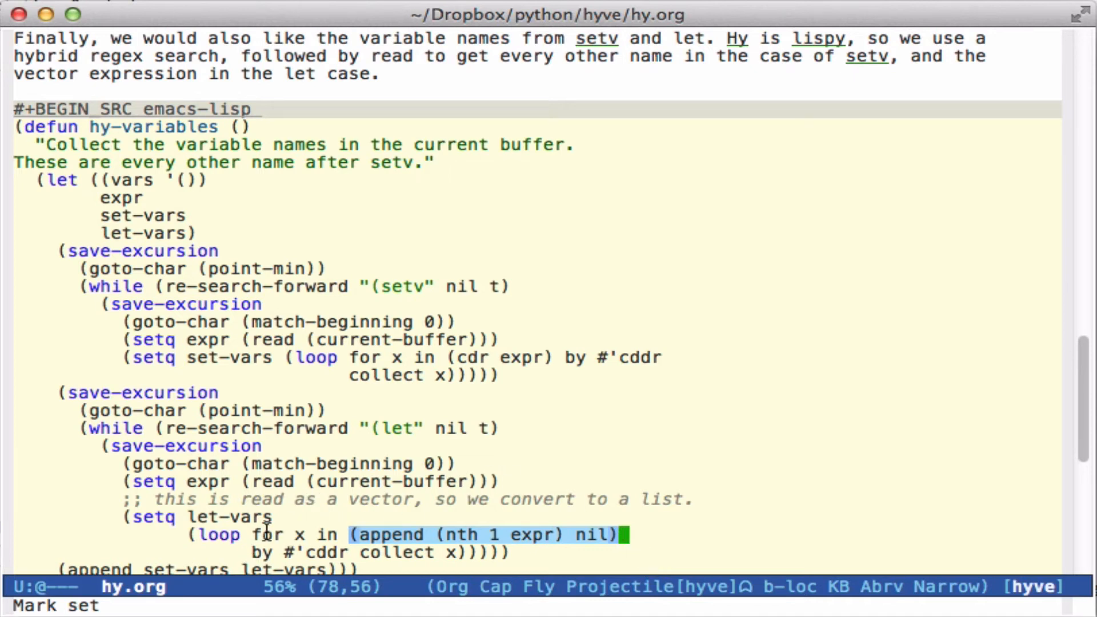
mouse_move(648, 532)
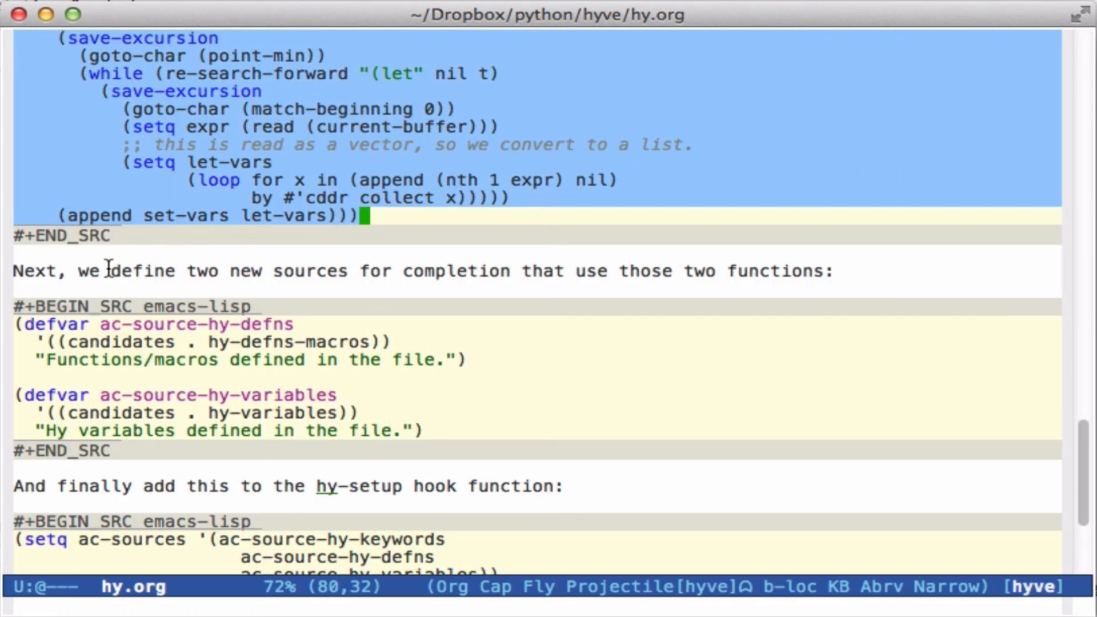
Move point to the end of (auto-complete-mode 1) in the ac-sources setup.
left_click(466, 359)
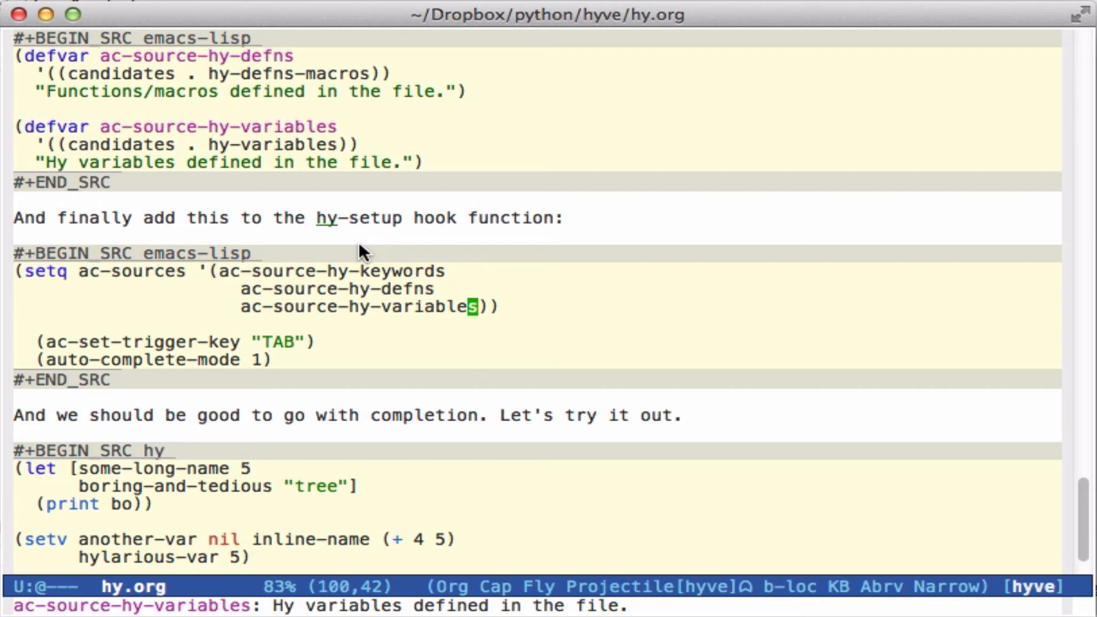
mouse_move(348, 299)
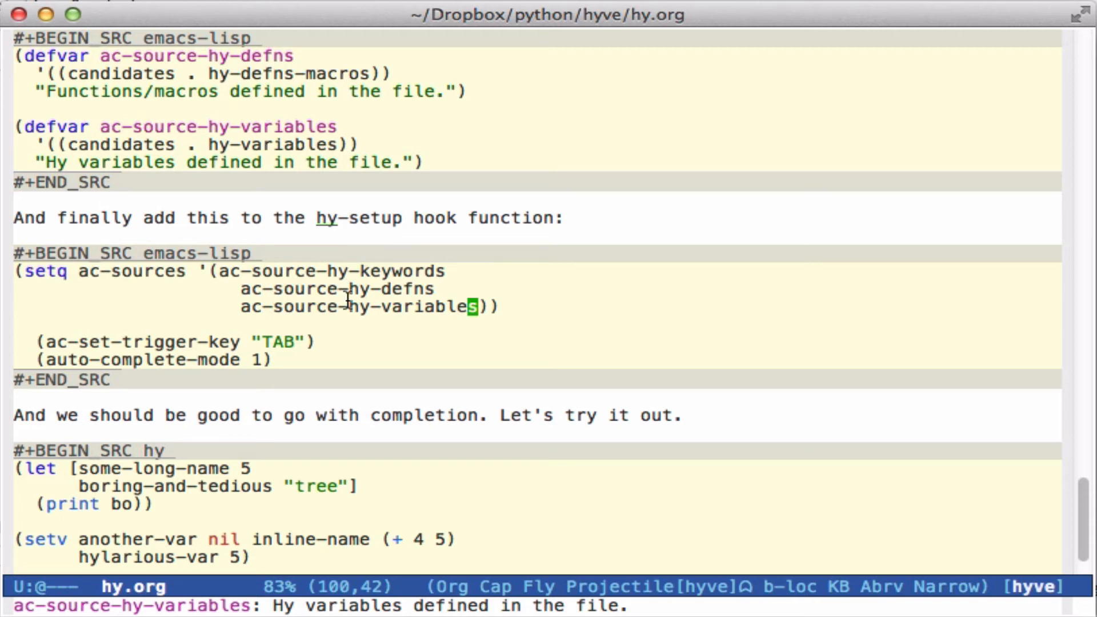
mouse_move(287, 252)
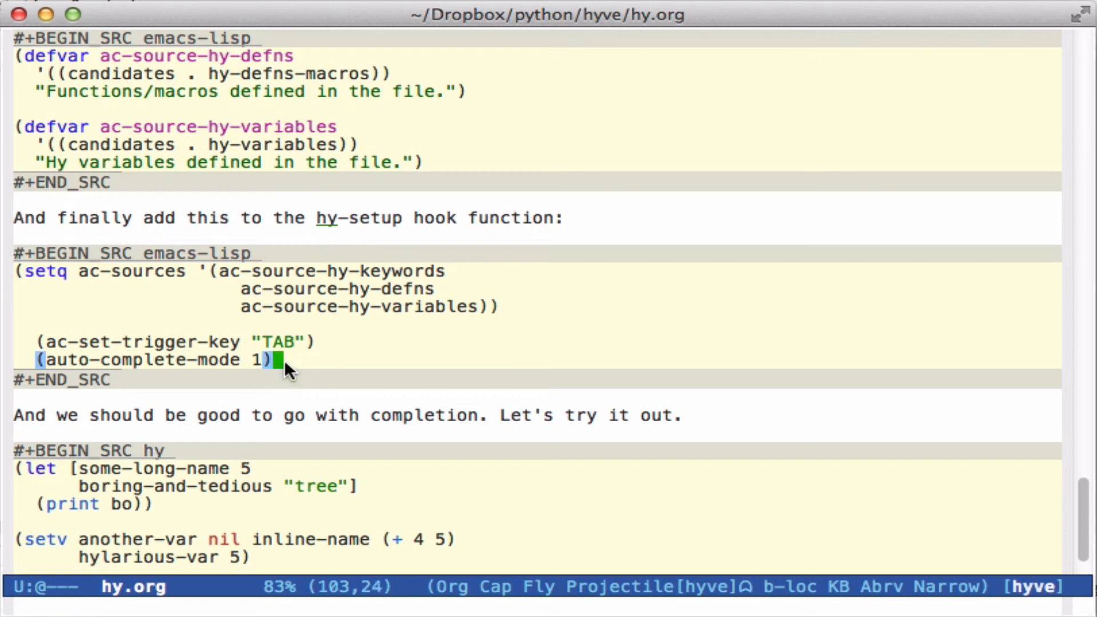
mouse_move(683, 329)
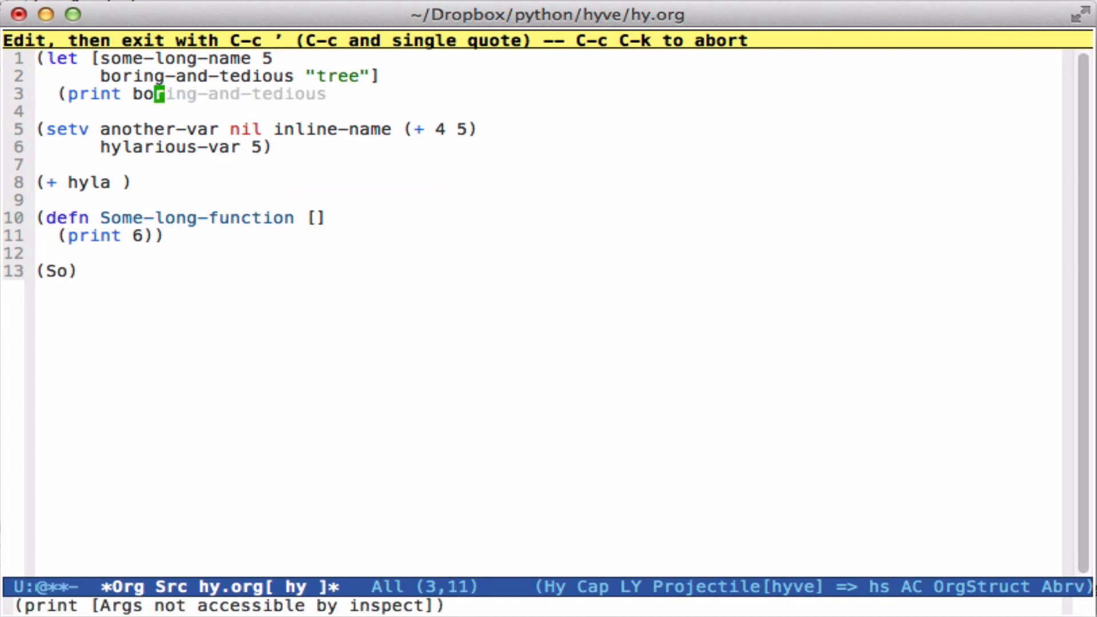
Complete boring-and-tedious and hylarious-var, then begin typing Some-long-function.
key("Right")
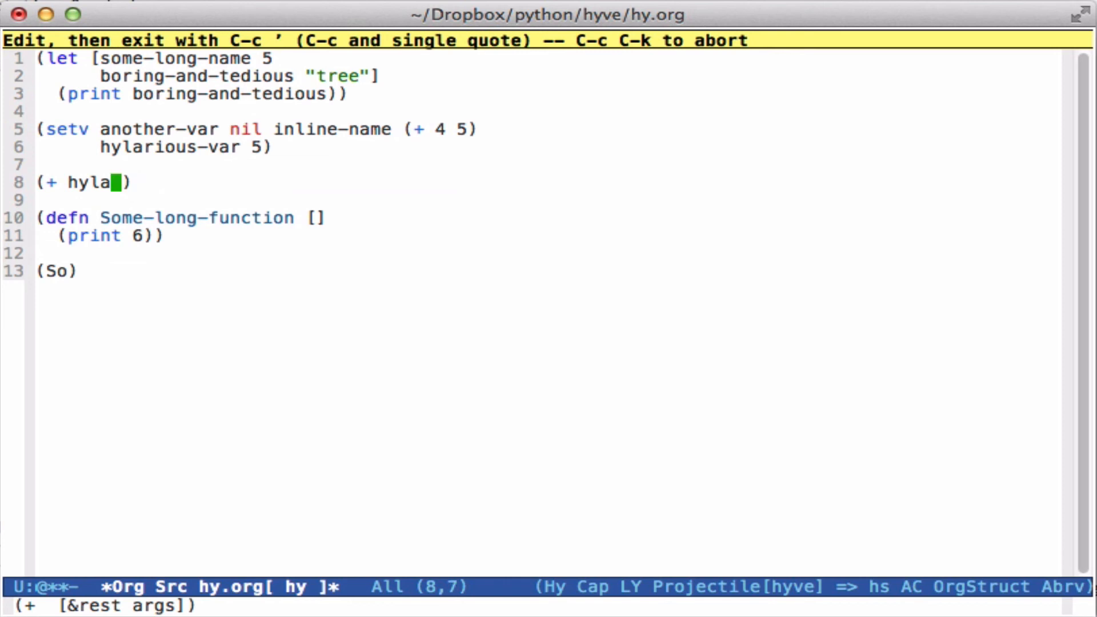
mouse_move(375, 213)
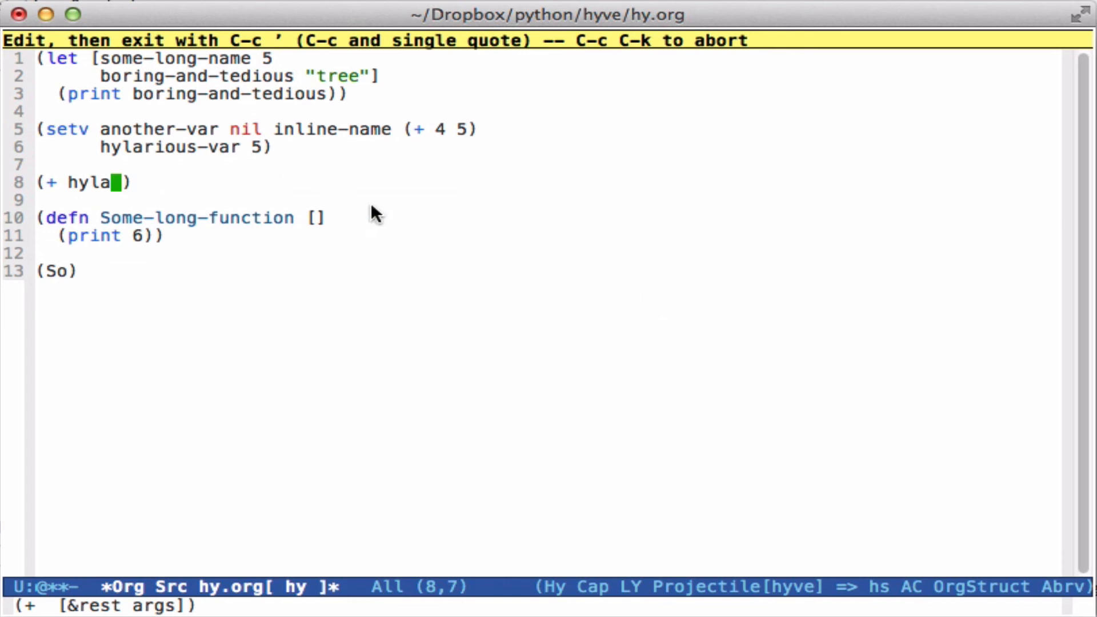
key("Tab")
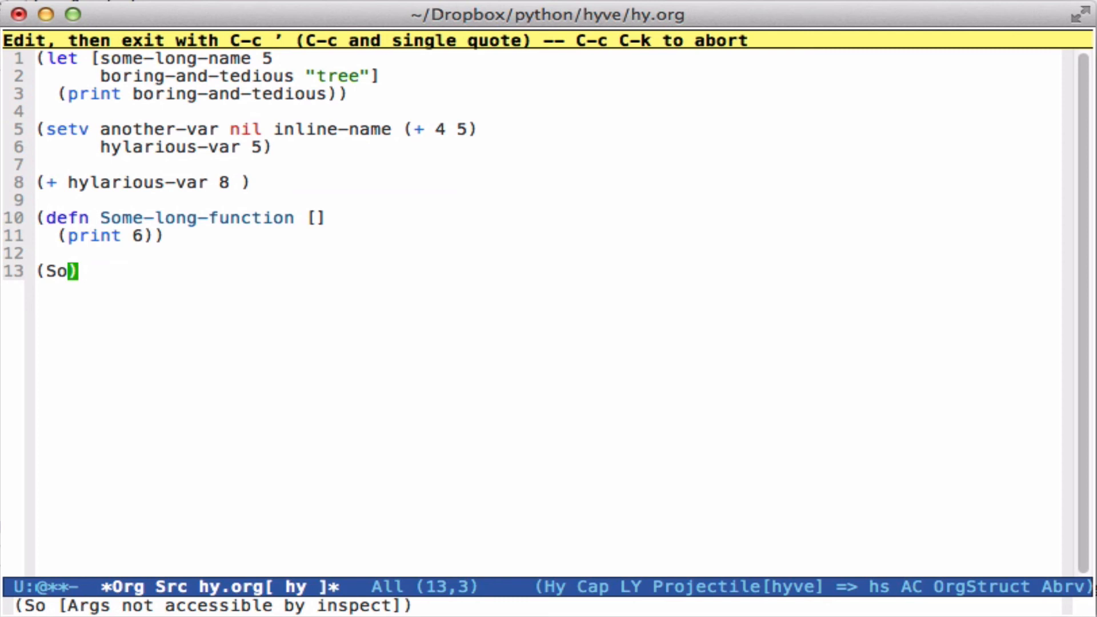
type("m")
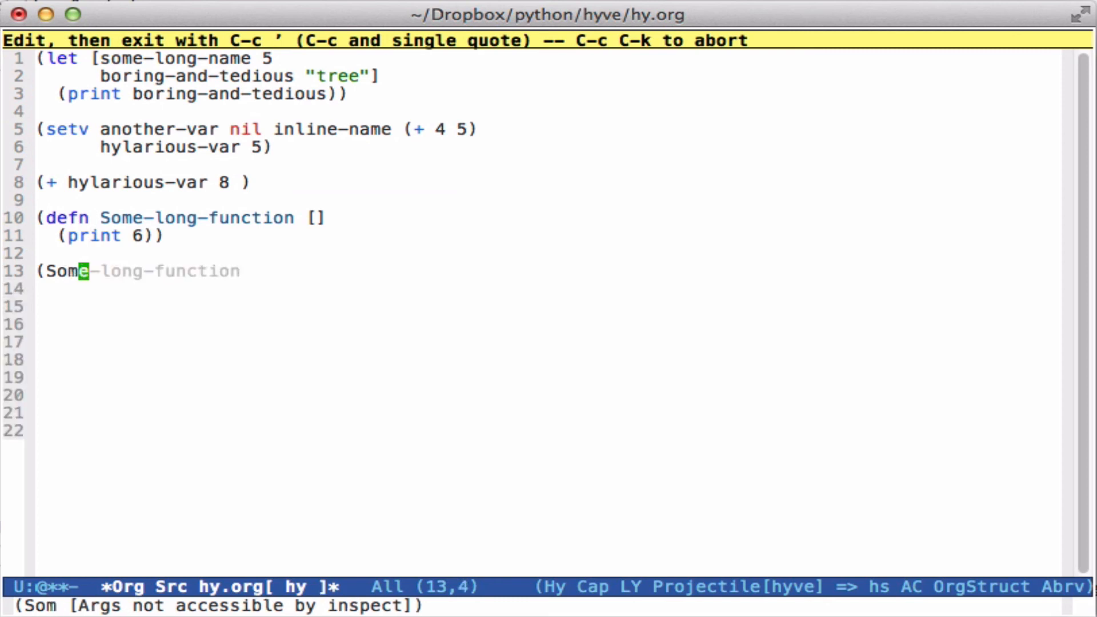